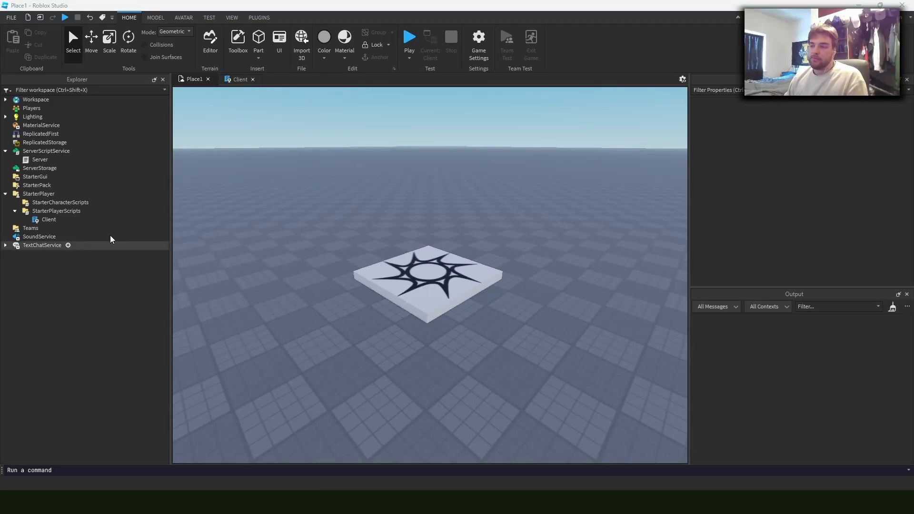
Select Workspace and browse its Properties down to the Attributes section for the new WorldName attribute.
left_click(40, 158)
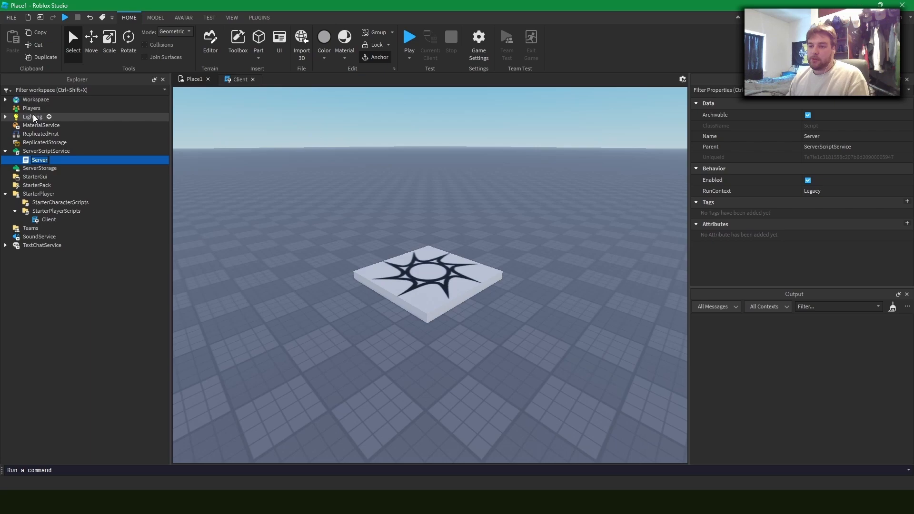
left_click(36, 99)
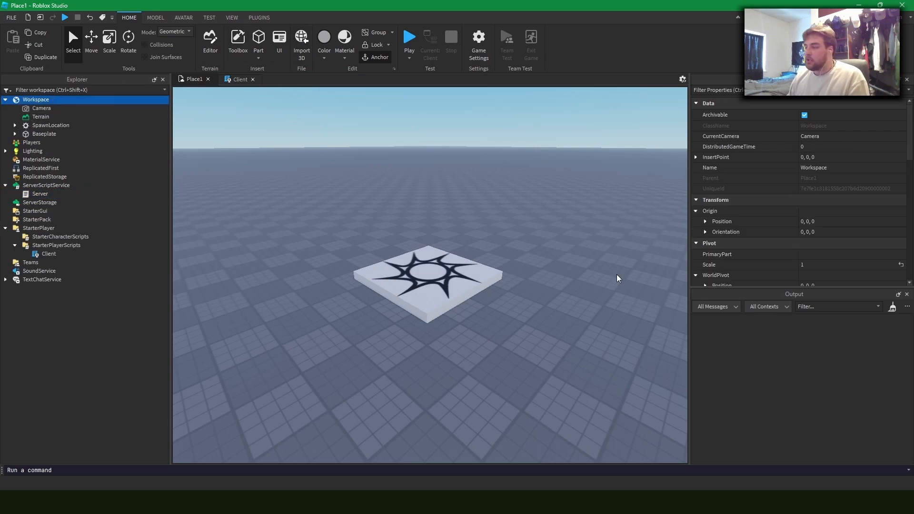
scroll("down", 3)
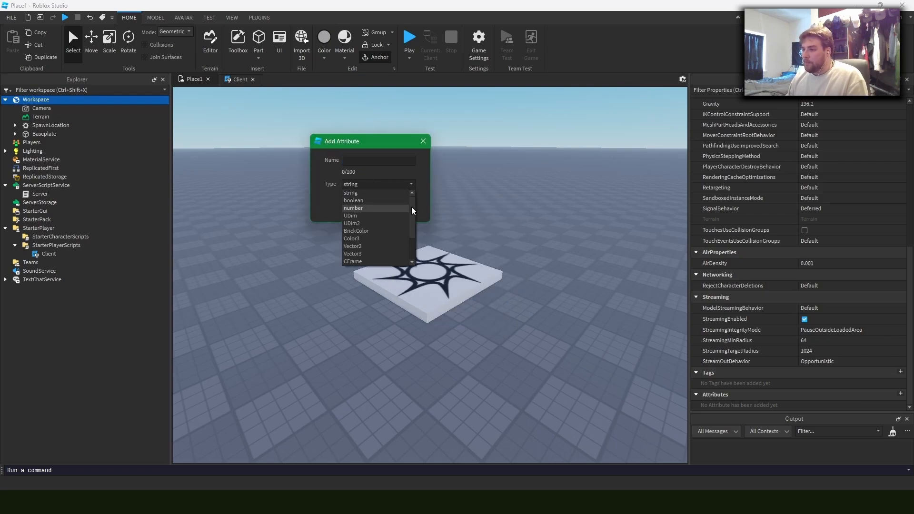
mouse_move(367, 209)
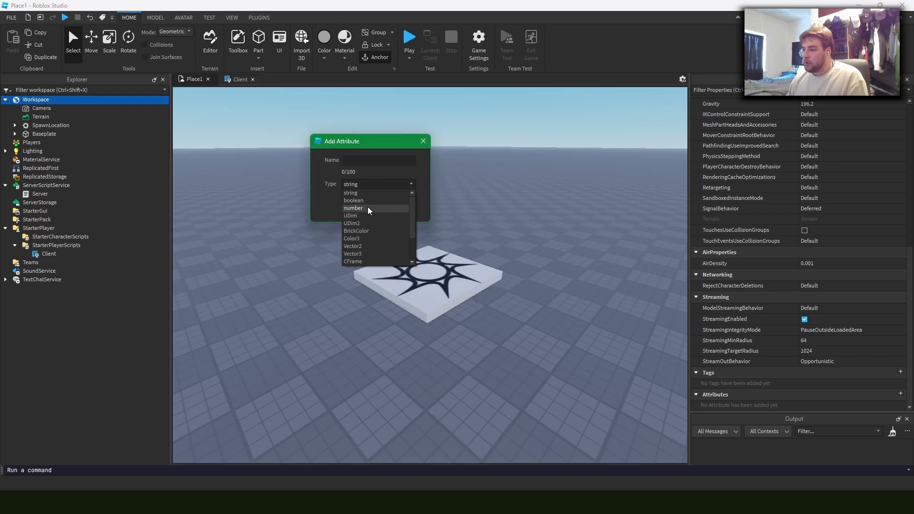
scroll("down", 3)
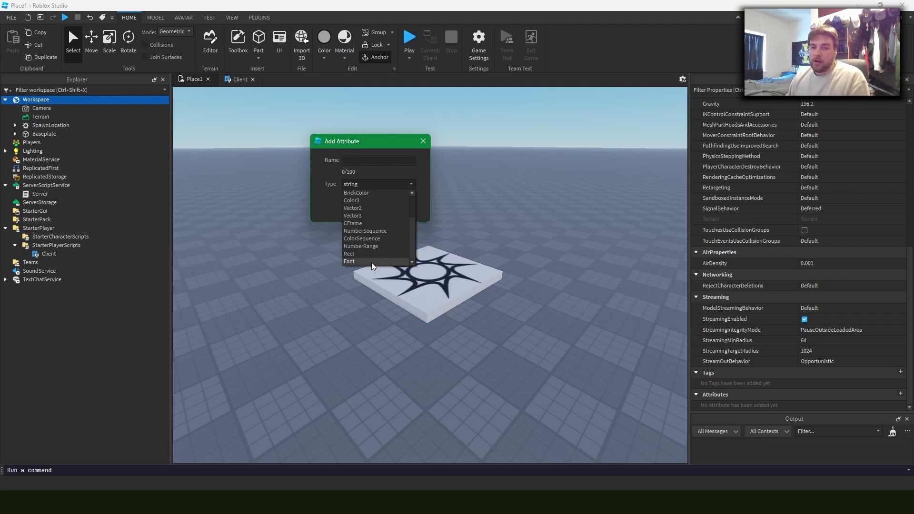
mouse_move(379, 253)
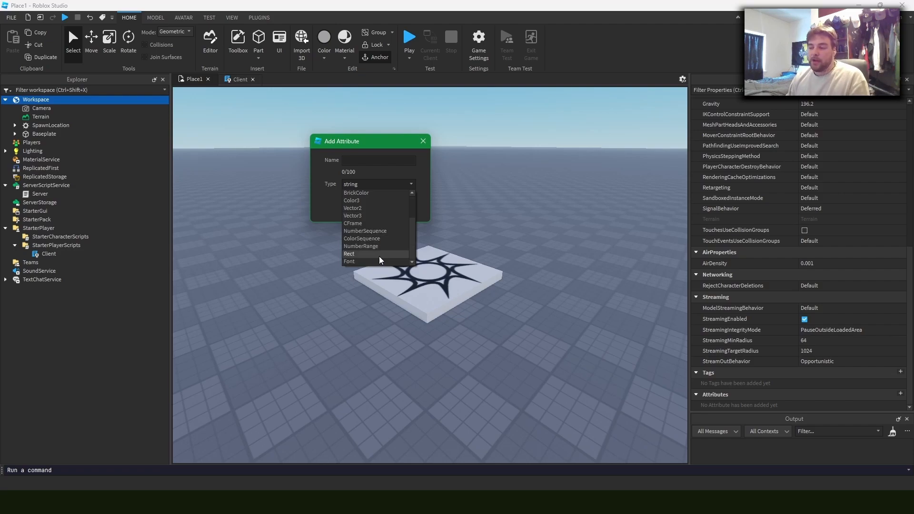
scroll("up", 3)
type("WorldName")
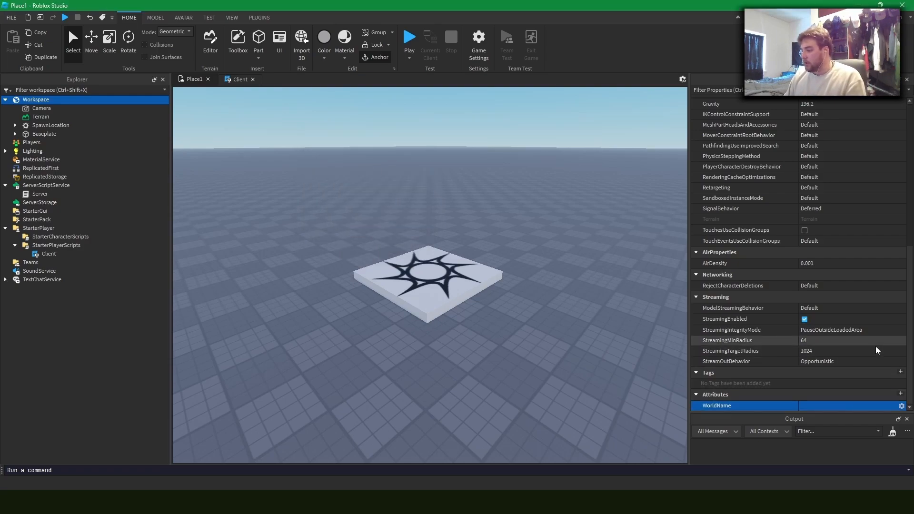
Enter placeholder text 'asdfasld' while setting up the magenta Pet part.
type("asdfasld")
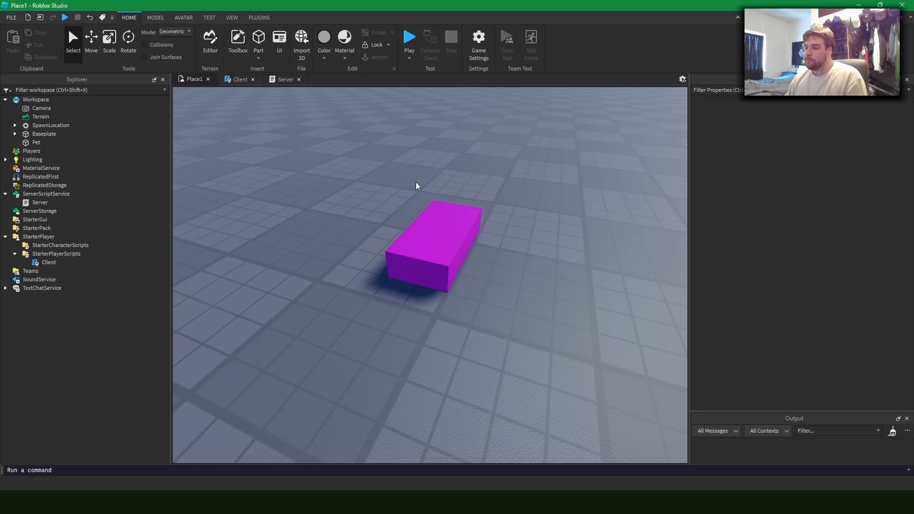
Add Color and Effect attributes to the Pet block and pick orange for Color.
left_click(431, 256)
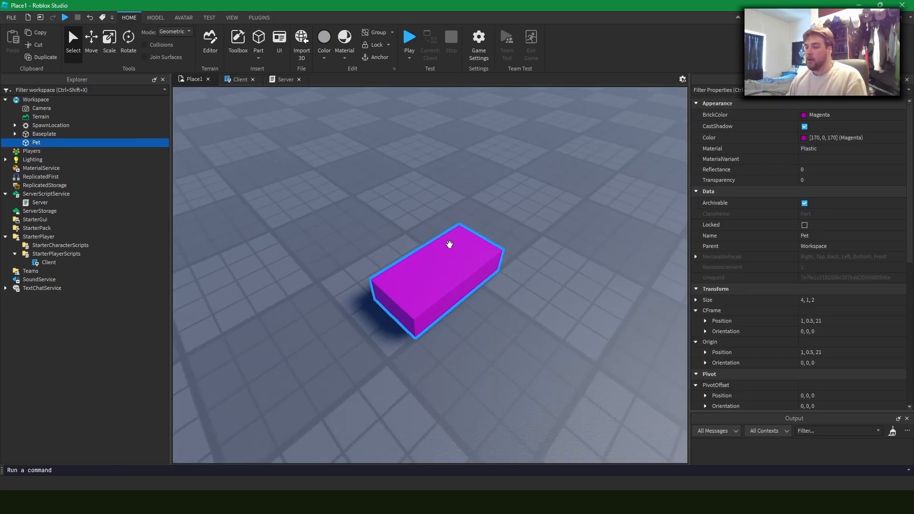
left_click(899, 394)
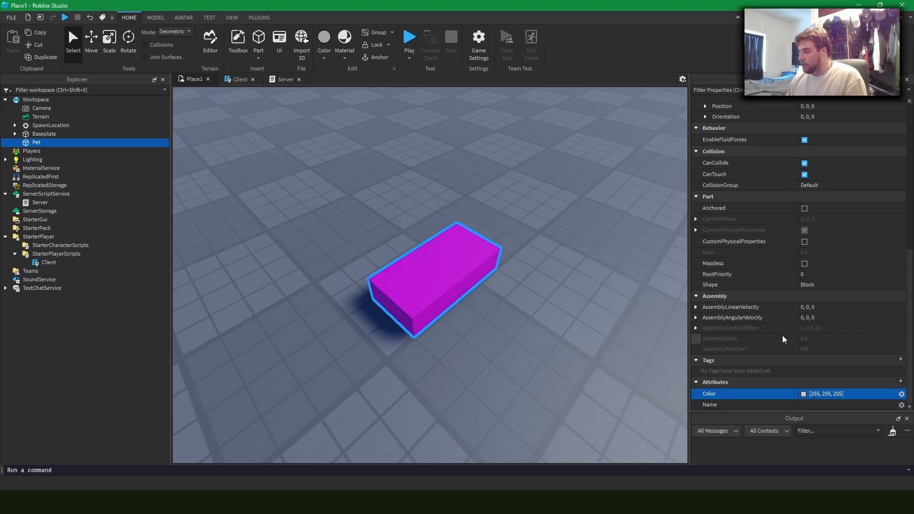
left_click(899, 382)
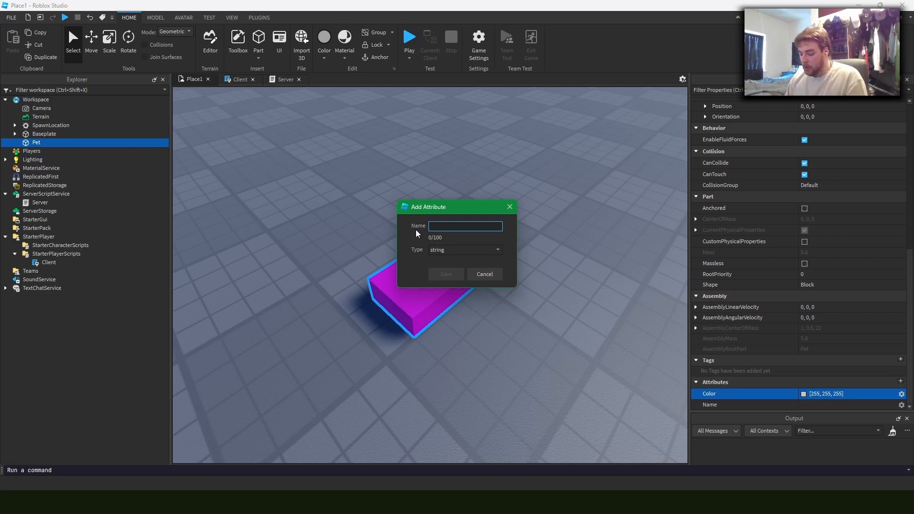
left_click(444, 274)
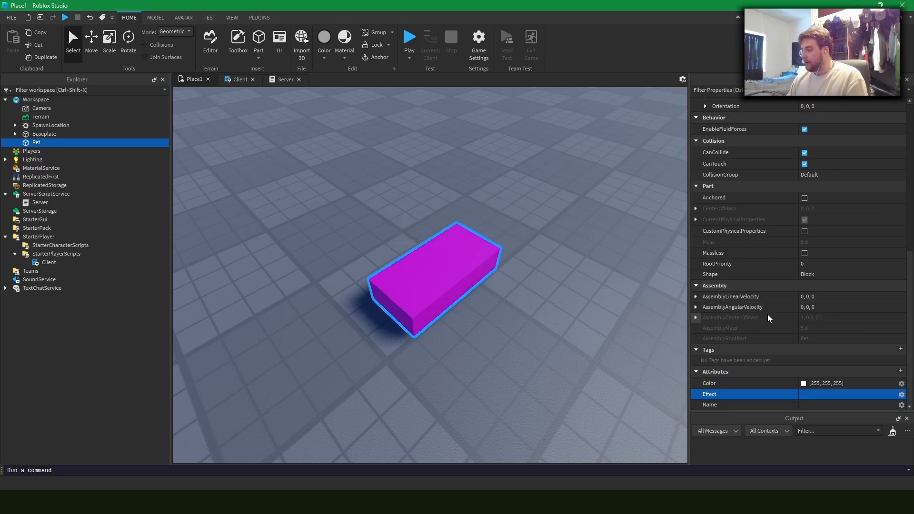
left_click(823, 383)
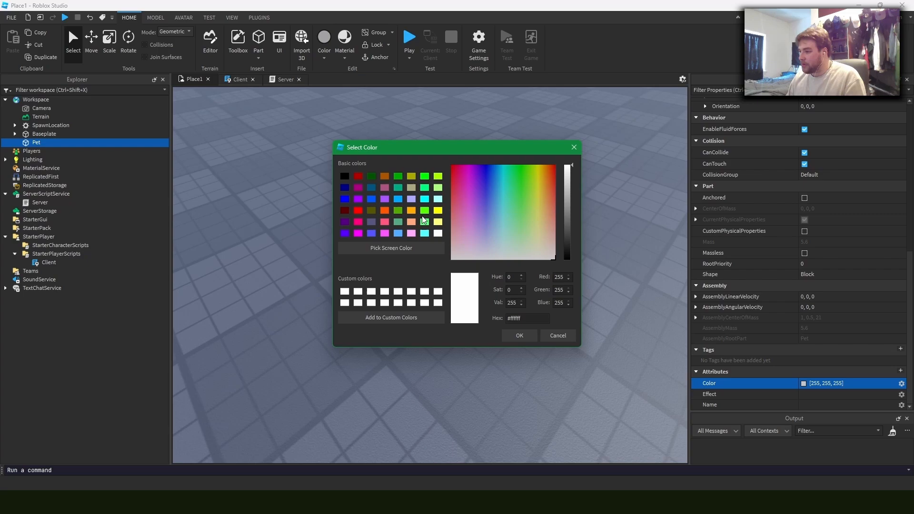
Set Effect to 'Sparkle' and Name to 'Dog' on the Pet block.
left_click(518, 335)
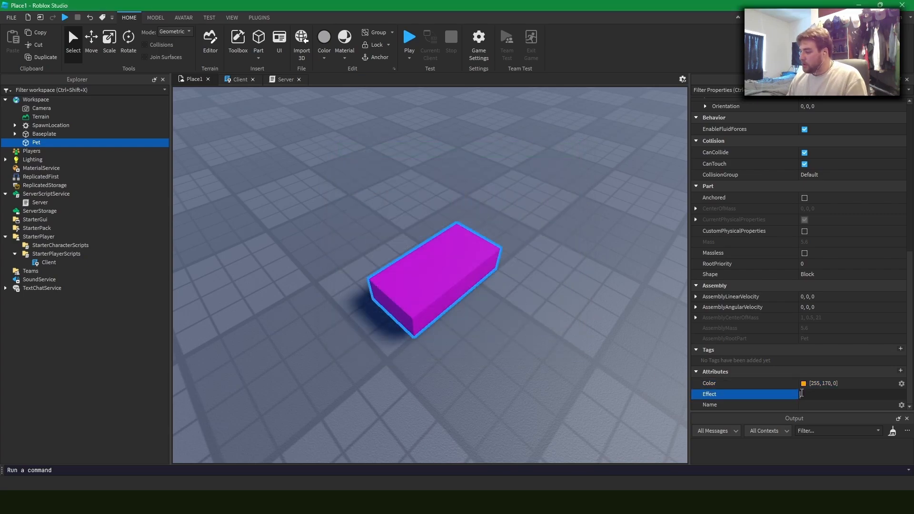
type("Sparkle")
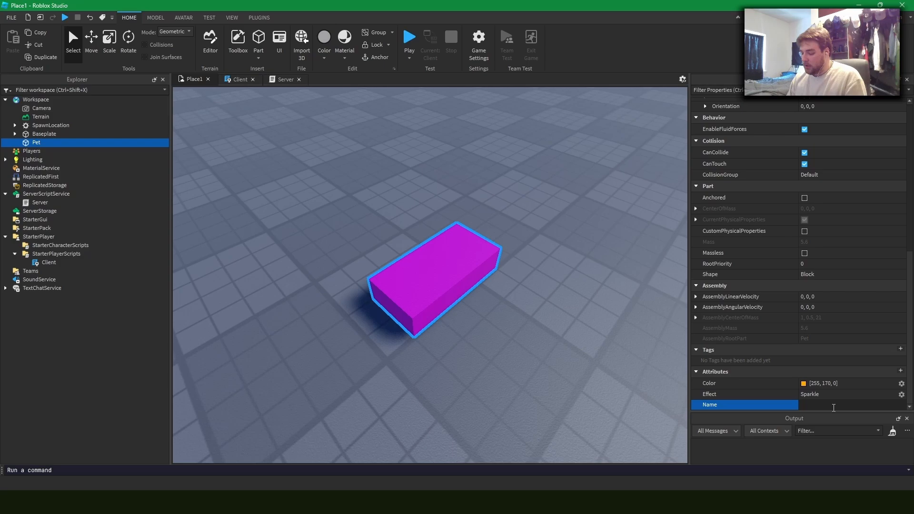
type("Dog")
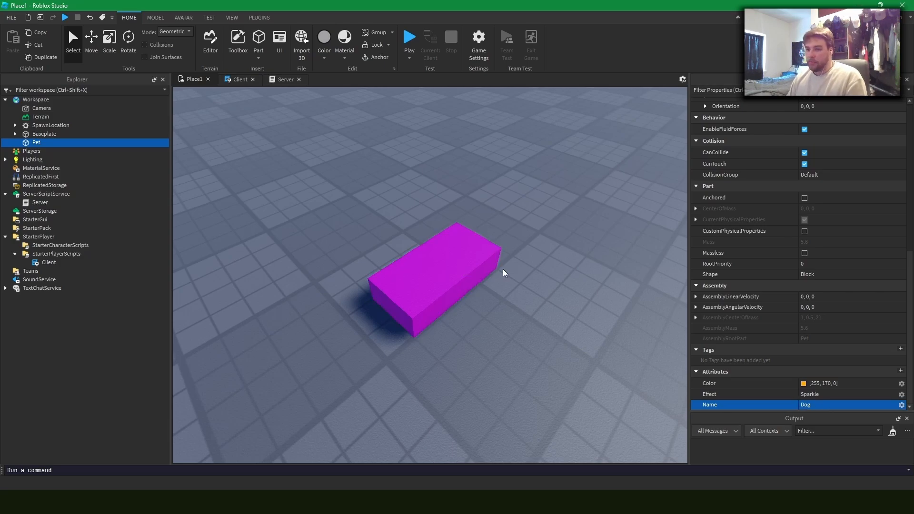
left_click(433, 274)
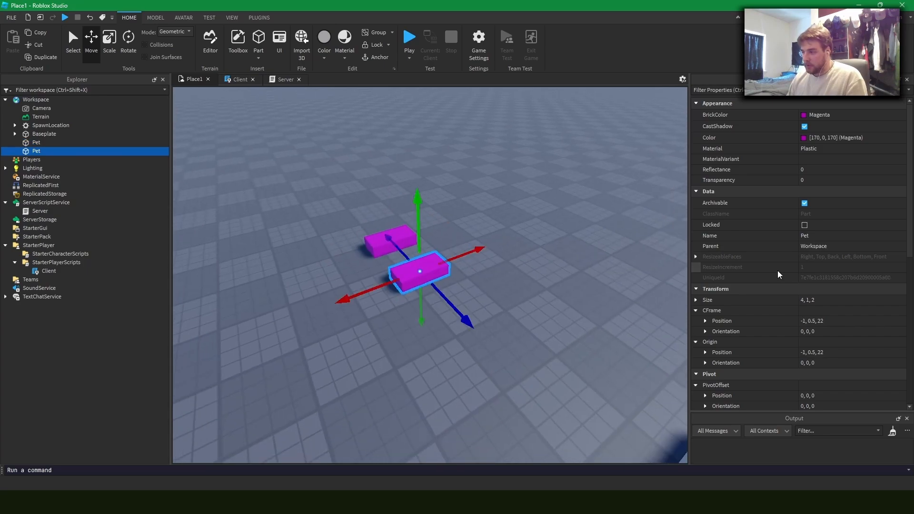
Scroll the view while duplicating Pet into a second block beside the first.
scroll("down", 3)
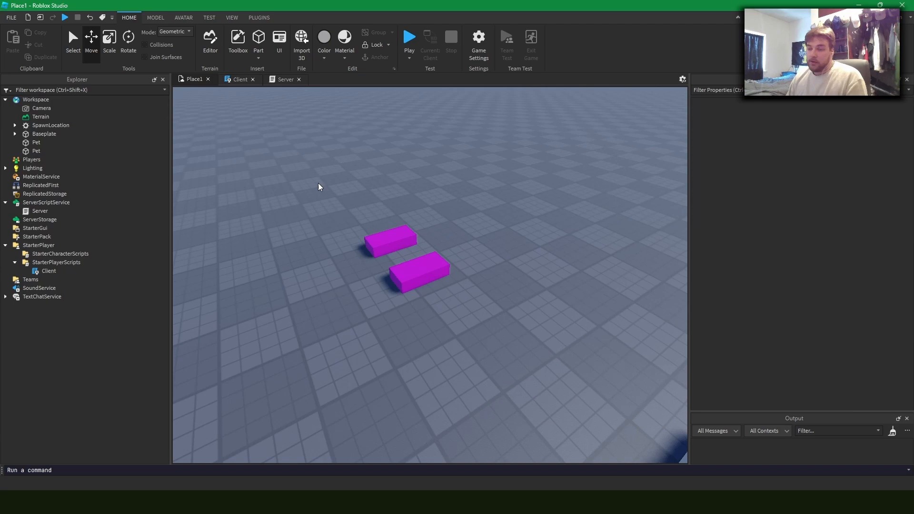
mouse_move(312, 208)
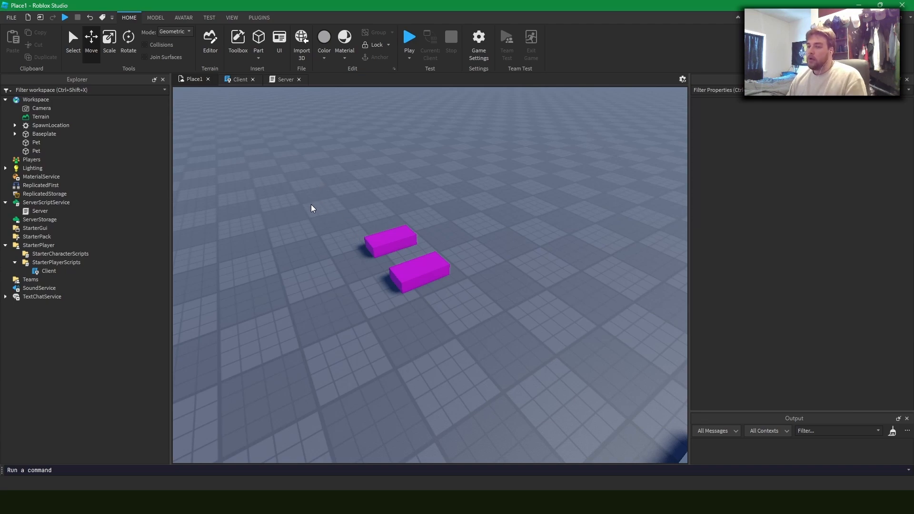
mouse_move(318, 234)
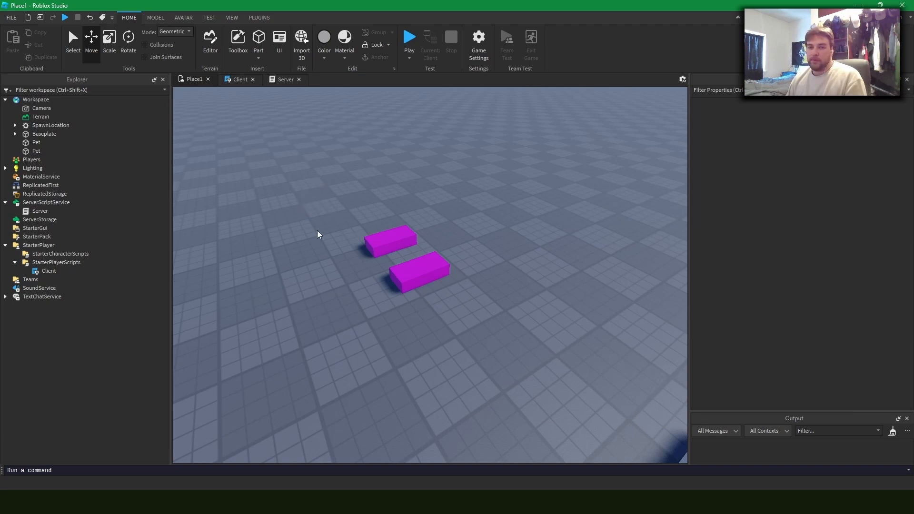
mouse_move(598, 204)
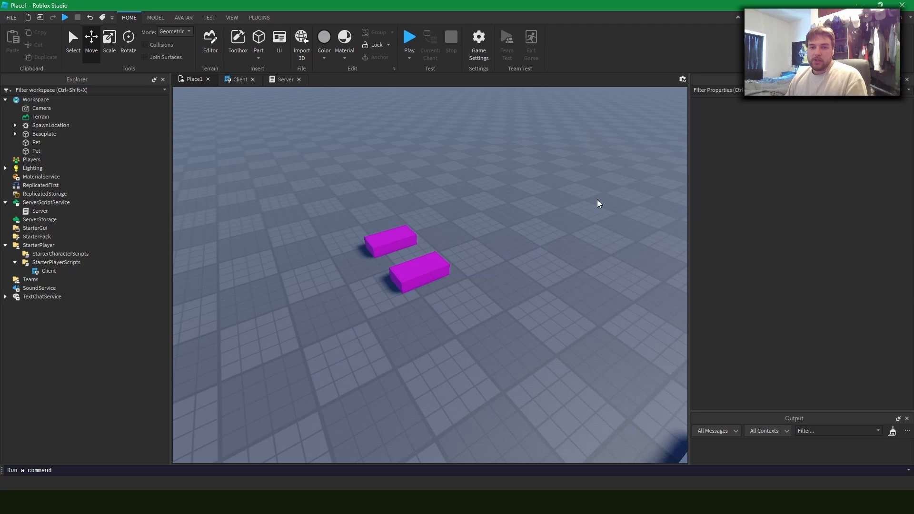
Write increment_player_time calling Increment(player, "Time") every second, spawn it in PlayerAdded, return to Place1 view.
left_click(285, 79)
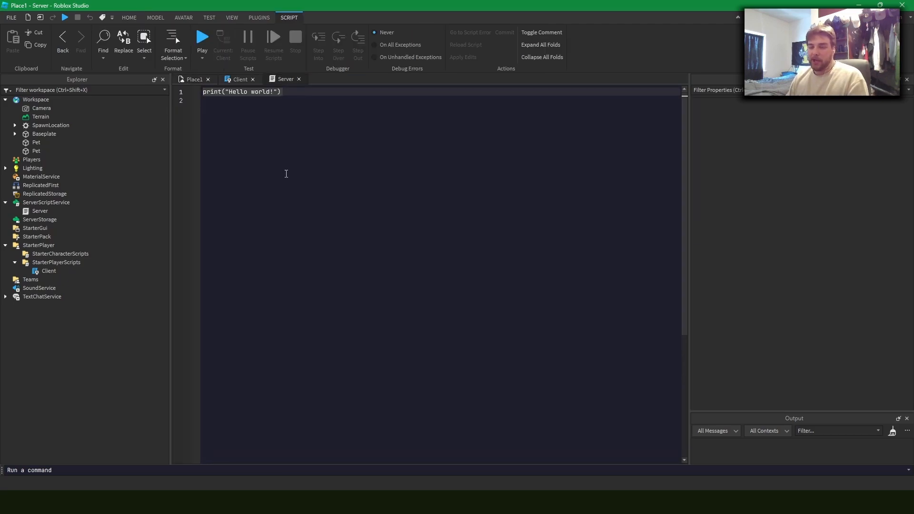
mouse_move(295, 150)
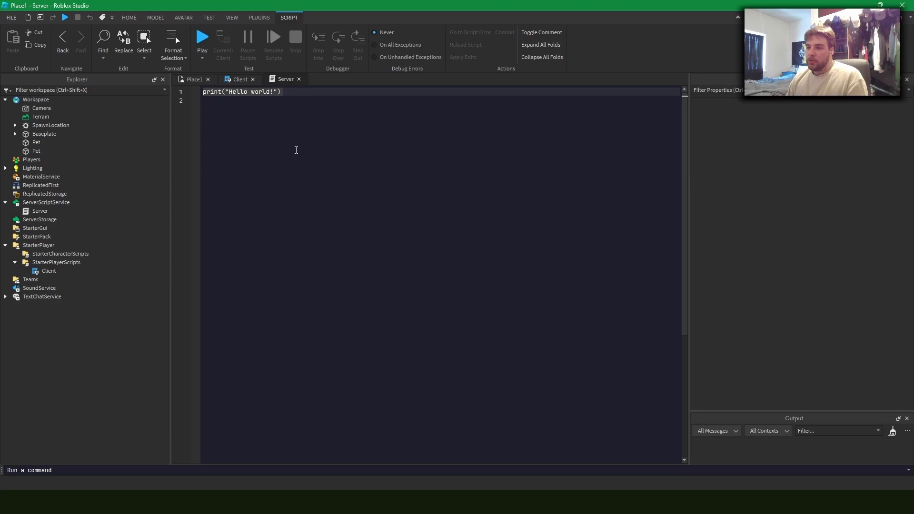
mouse_move(297, 146)
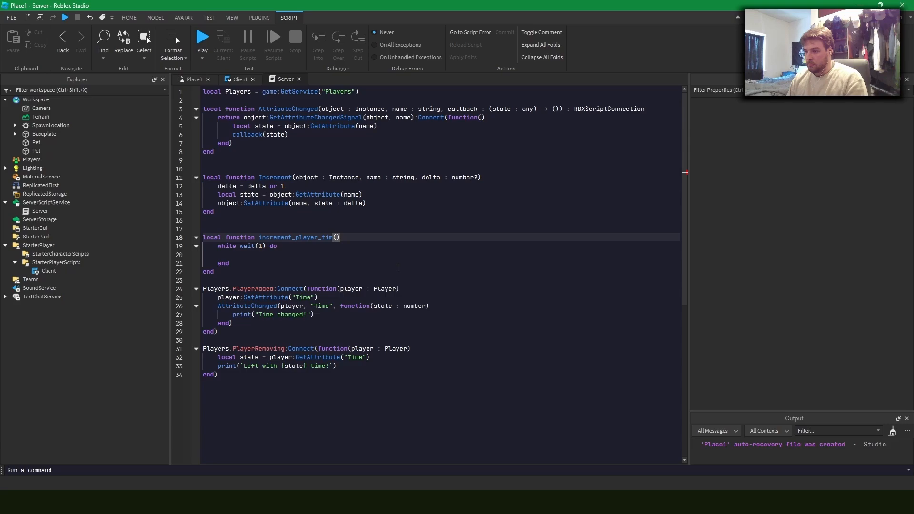
type("player")
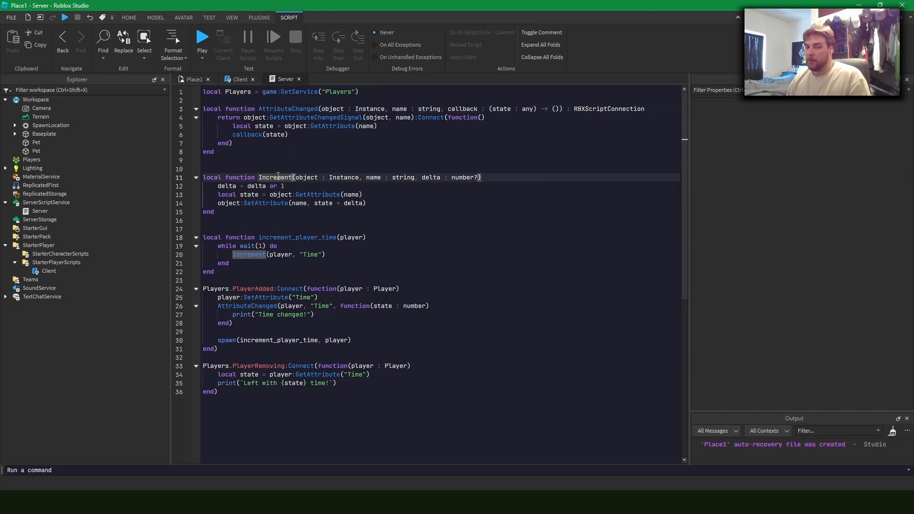
left_click(340, 297)
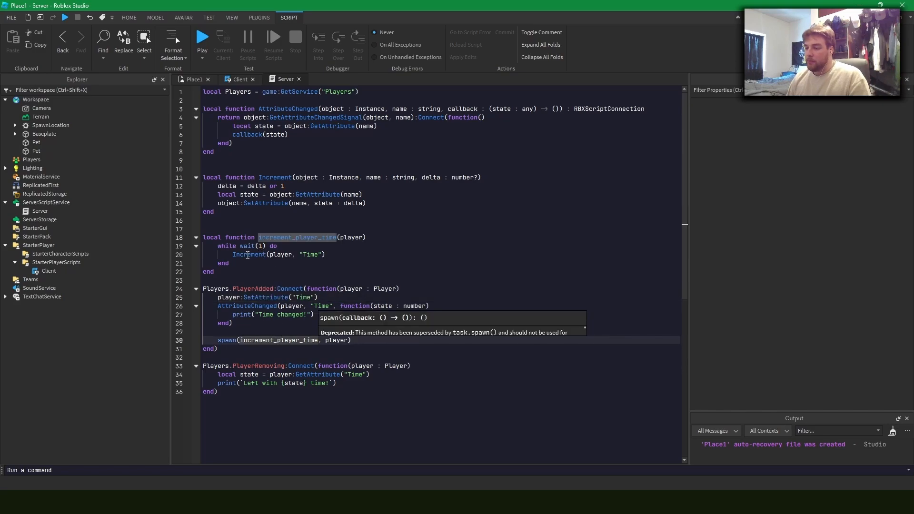
left_click(326, 254)
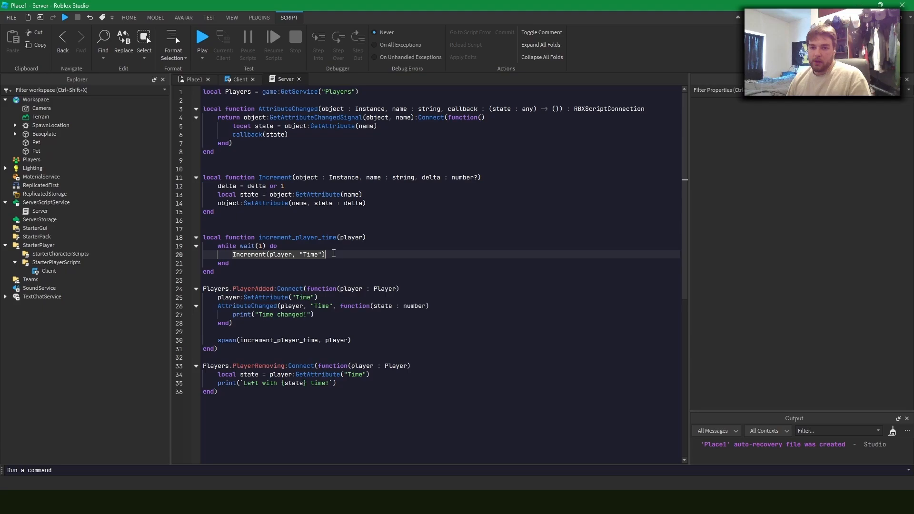
left_click(194, 79)
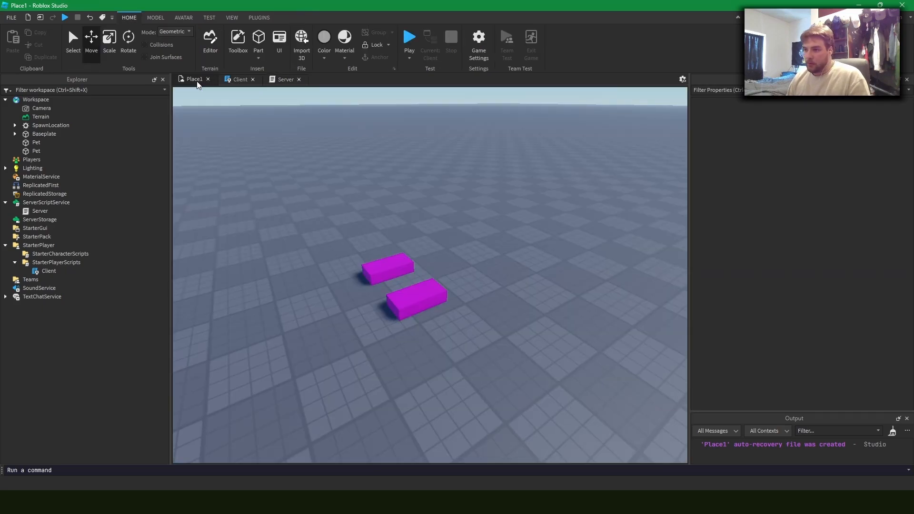
Start a Play test so the Output logs Time counting up each second.
left_click(430, 41)
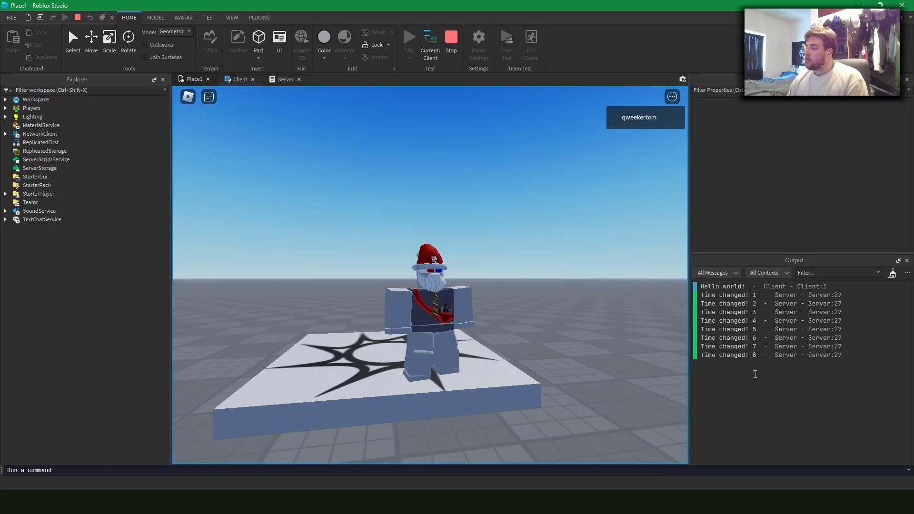
Expand Players and inspect the test player's Time attribute on the client.
left_click(6, 108)
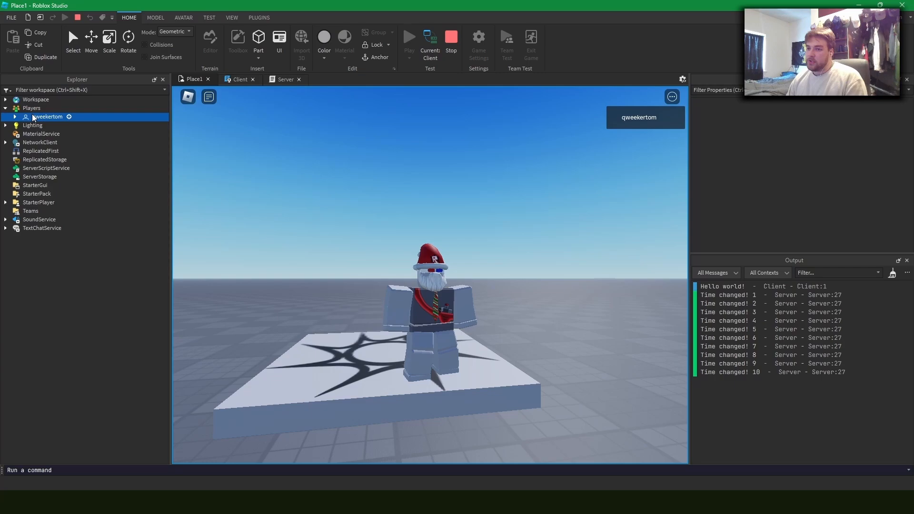
left_click(47, 116)
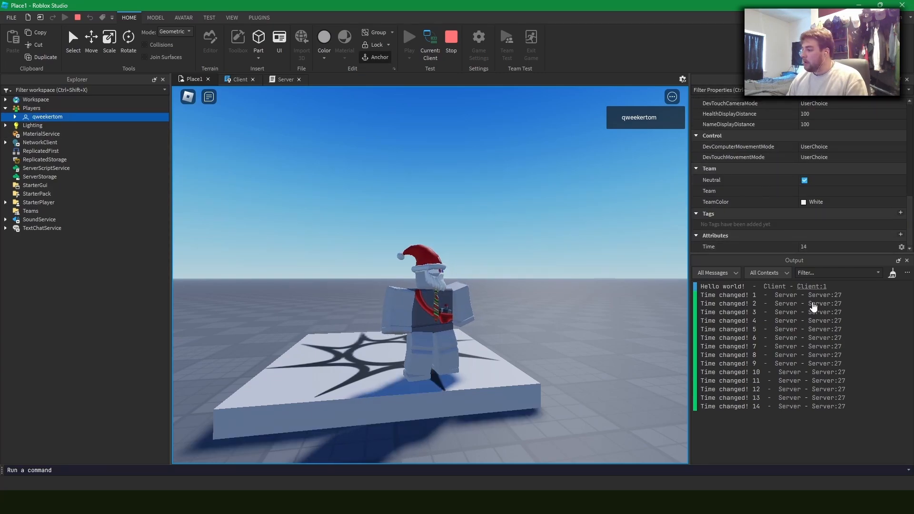
mouse_move(429, 44)
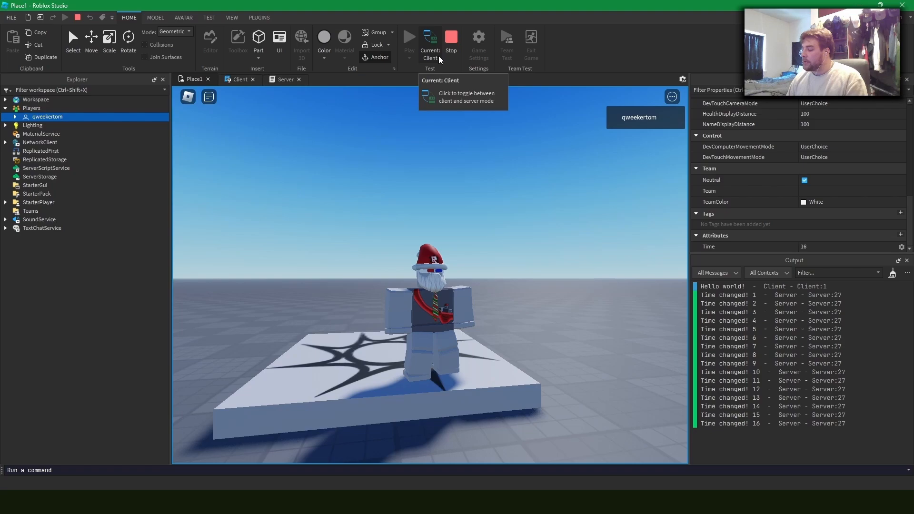
left_click(845, 245)
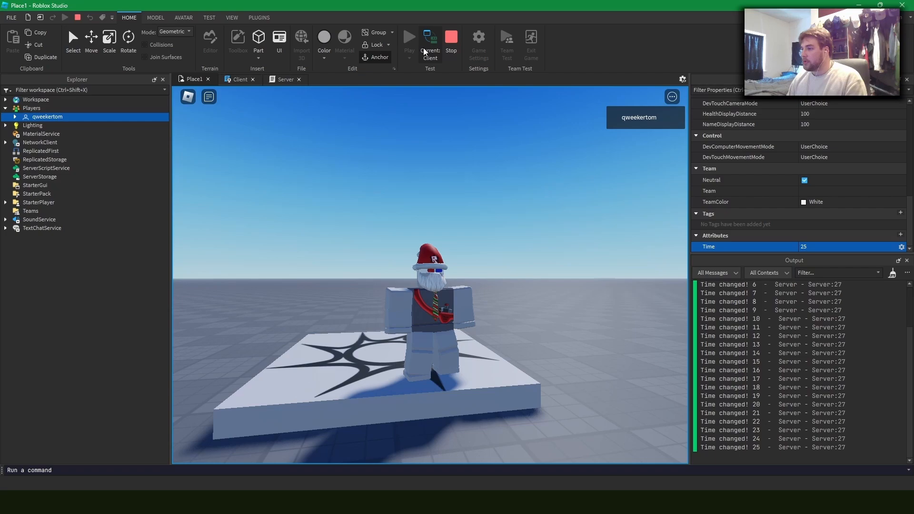
Switch to Server mode and set the player's Time attribute to 10036.
left_click(286, 79)
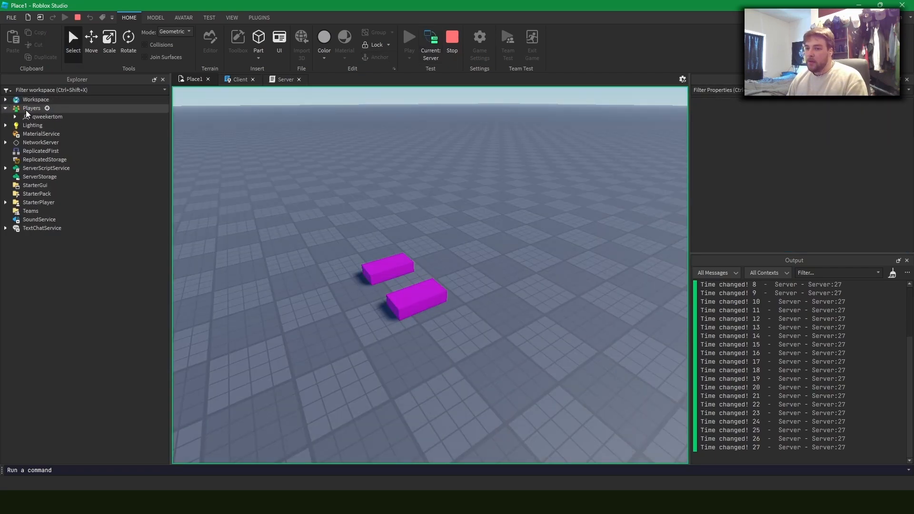
left_click(47, 117)
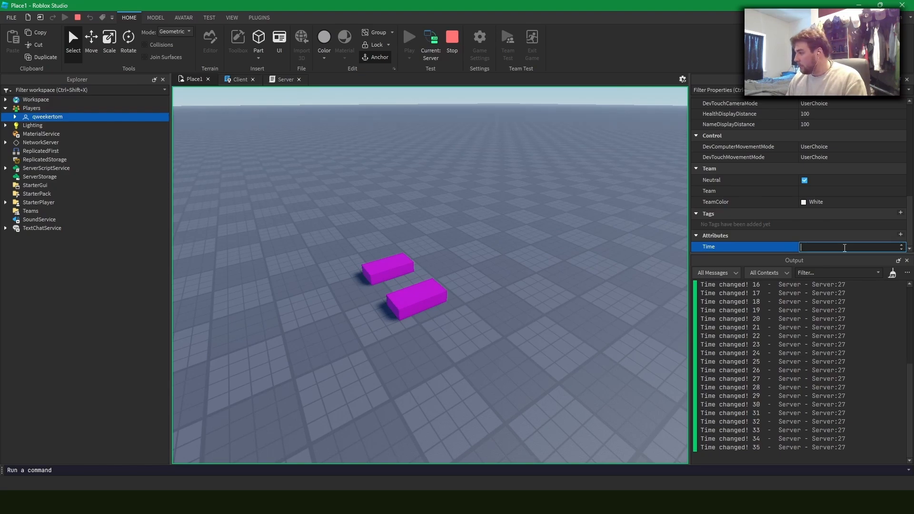
type("10036")
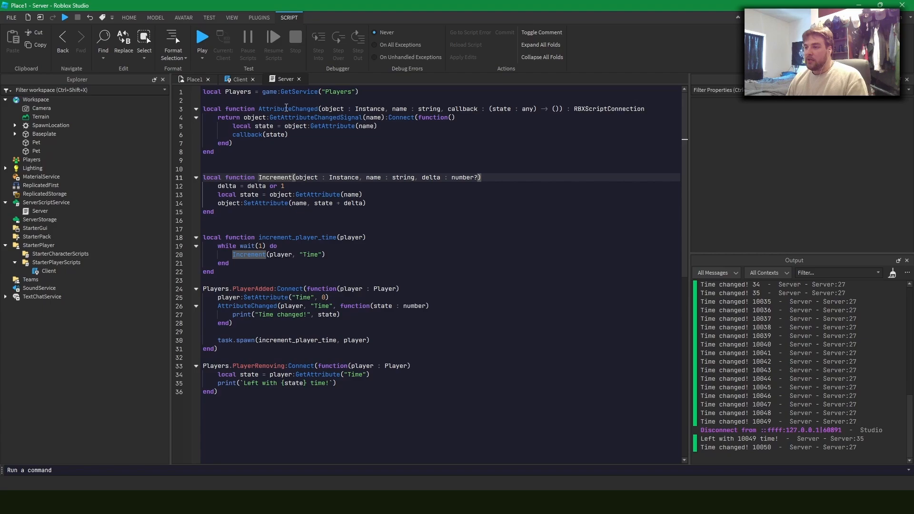
Move Changed and Increment into the AttributeUtil module table, then return to the Server script.
left_click(220, 211)
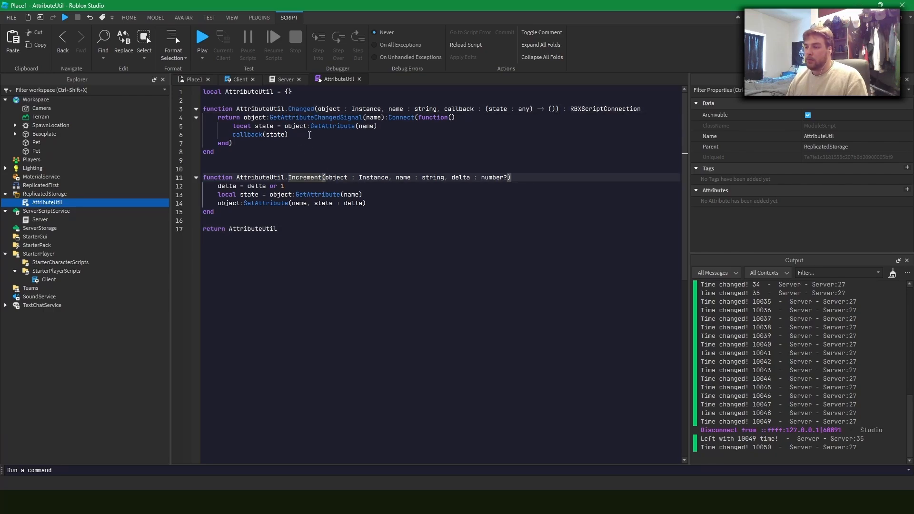
left_click(233, 93)
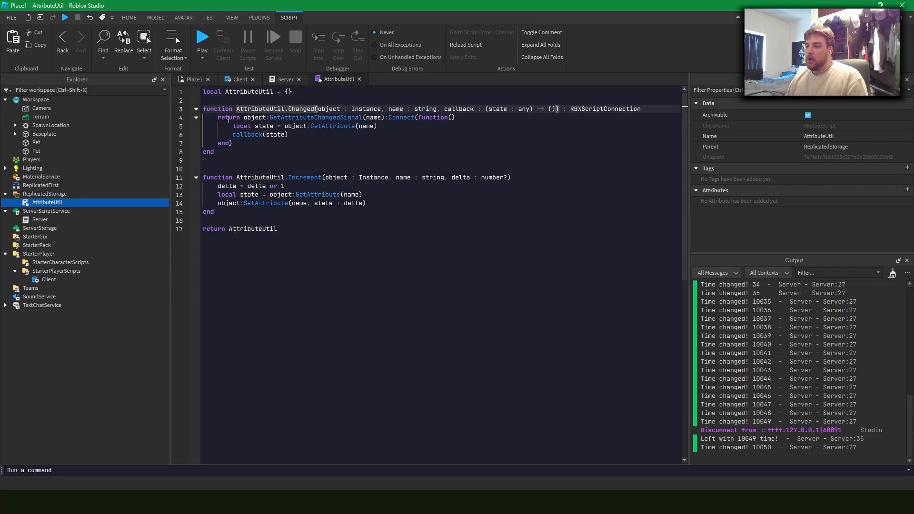
double_click(328, 109)
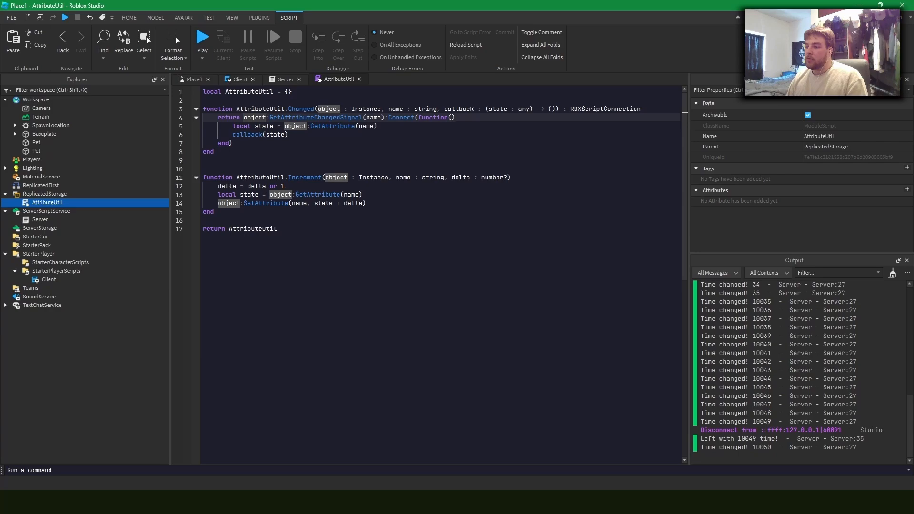
left_click(388, 117)
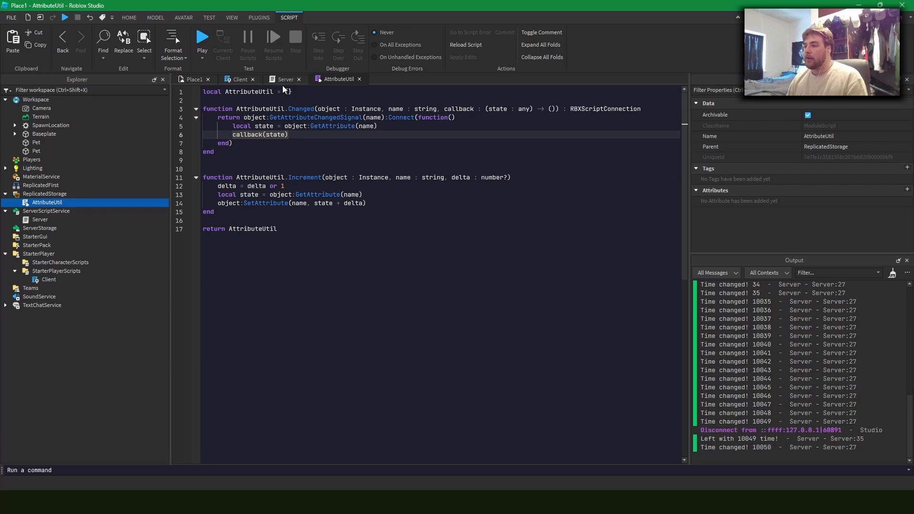
left_click(285, 79)
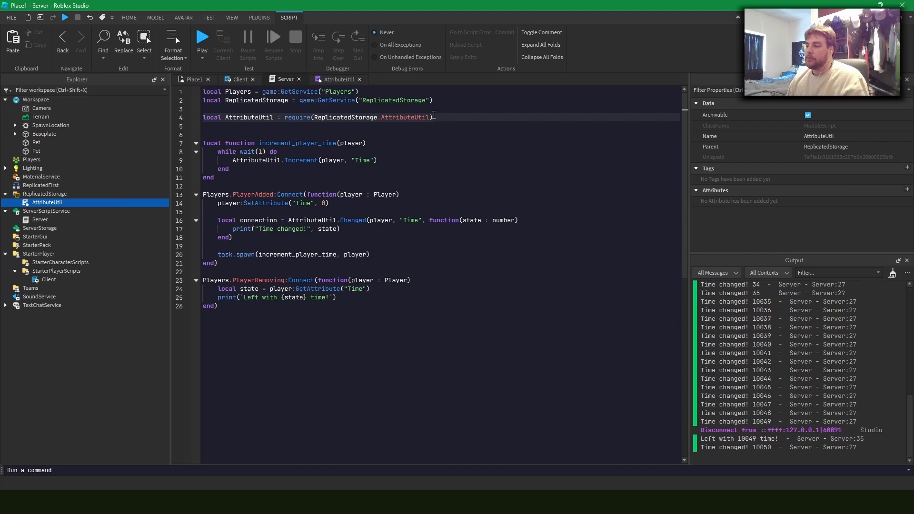
Edit the Server script's AttributeUtil call, adding ', 2' to the Increment arguments.
left_click(256, 159)
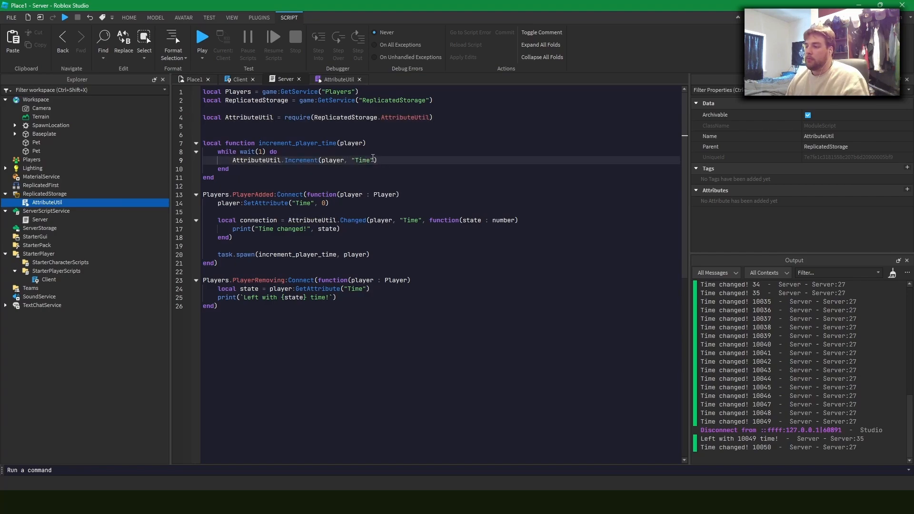
type(", 2")
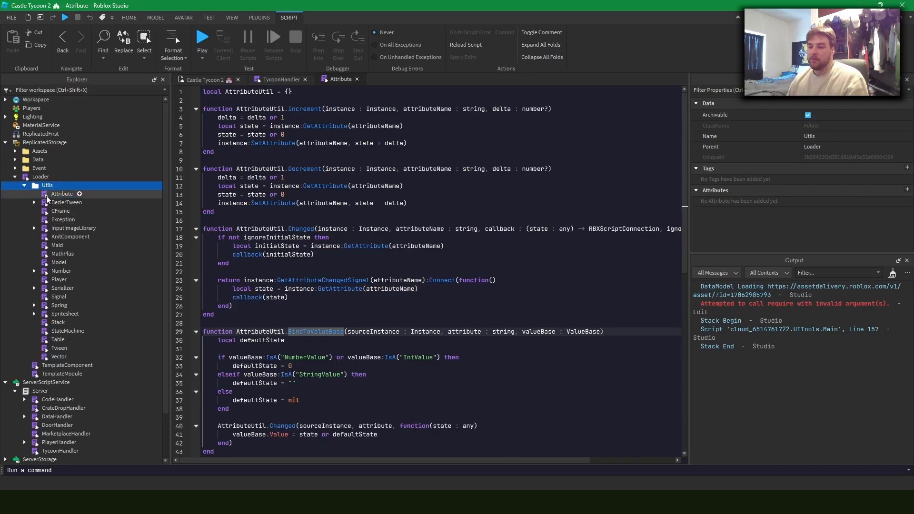
Select the Attribute module under Loader > Utils and scroll through its code.
left_click(62, 194)
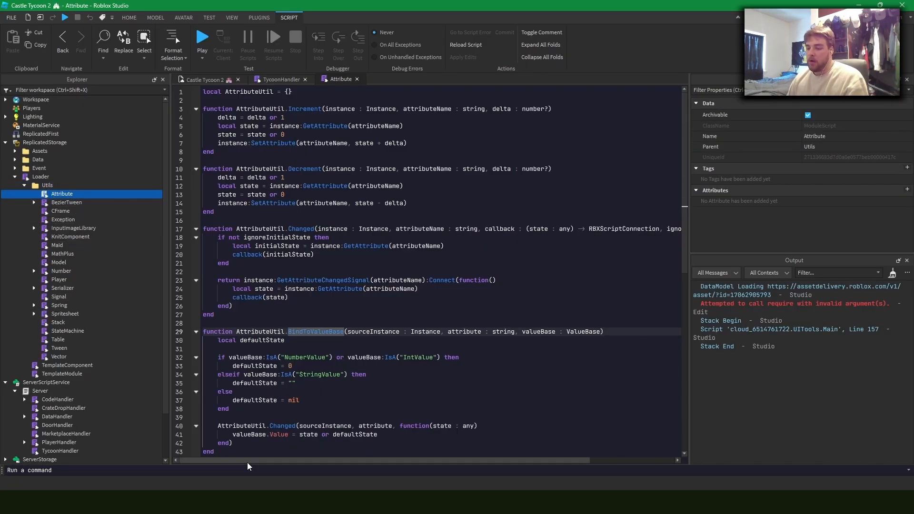
scroll("right", 3)
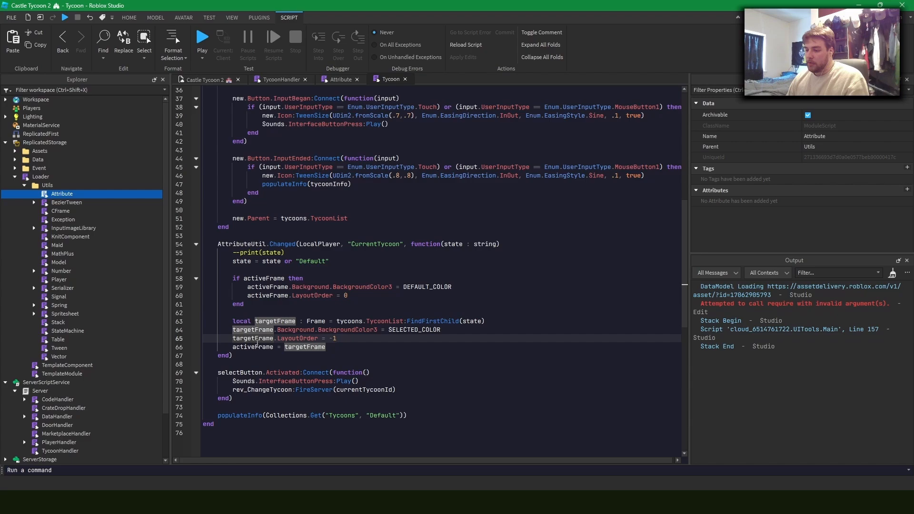
Switch the player to the second castle tycoon, inspect the player's attributes, then return to Peasant Castle.
left_click(201, 38)
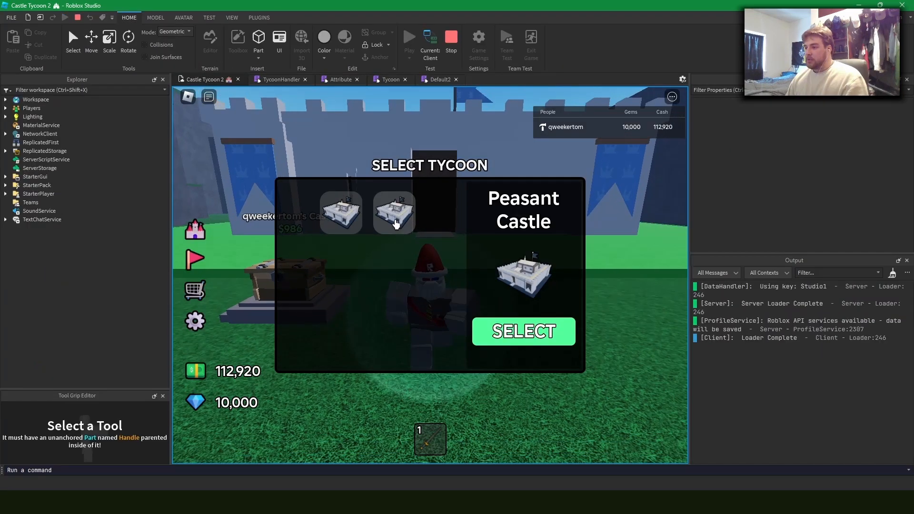
left_click(394, 211)
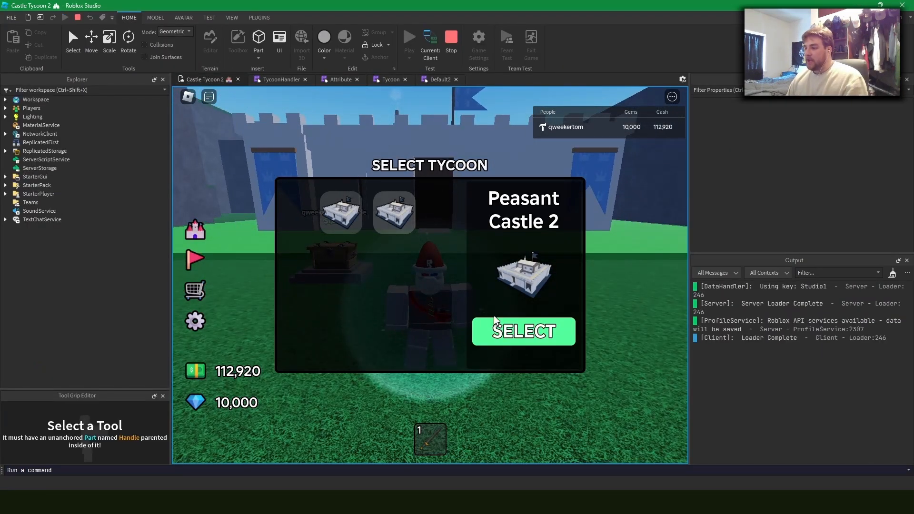
left_click(523, 330)
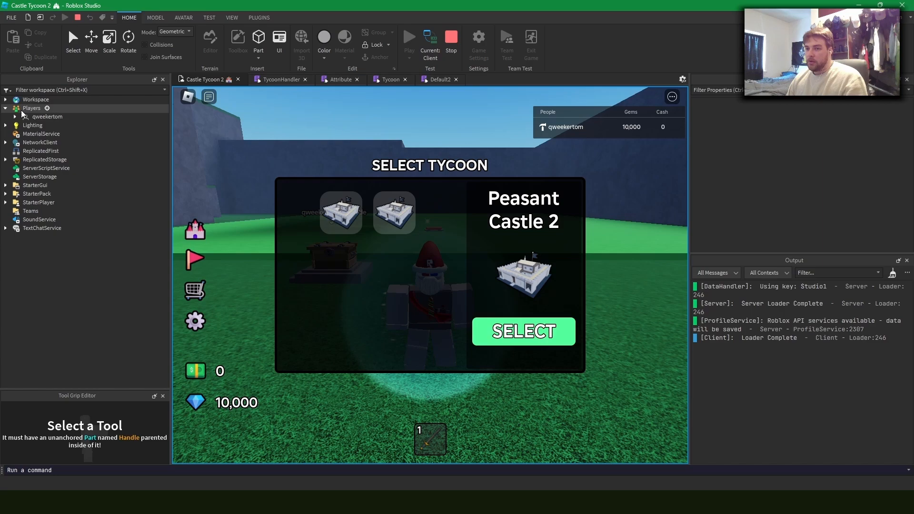
left_click(47, 116)
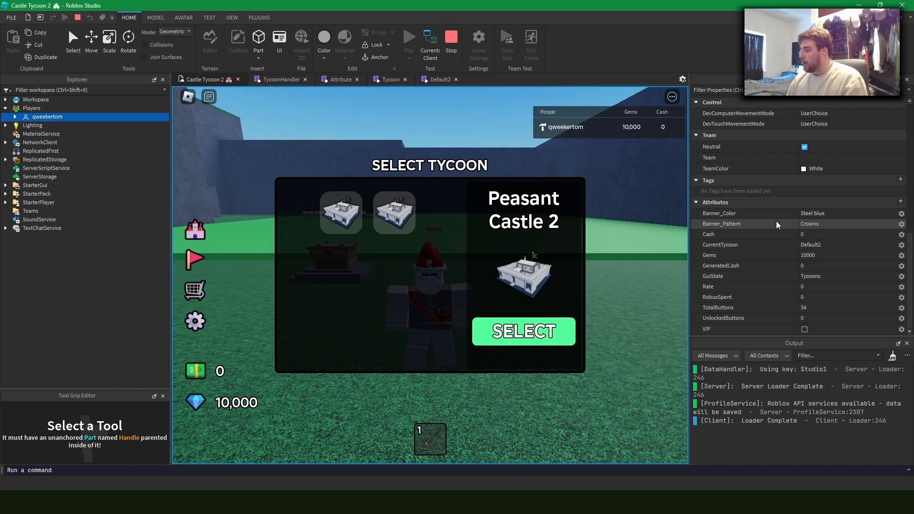
mouse_move(832, 244)
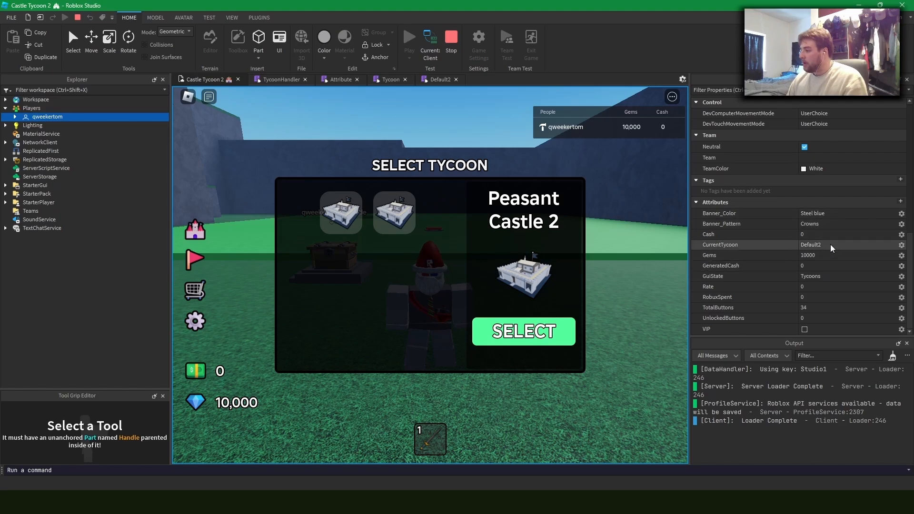
mouse_move(440, 99)
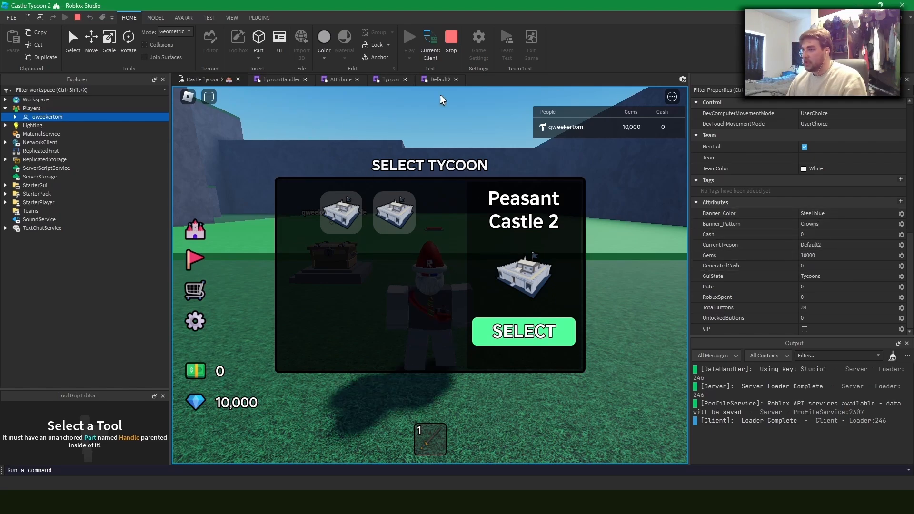
mouse_move(337, 225)
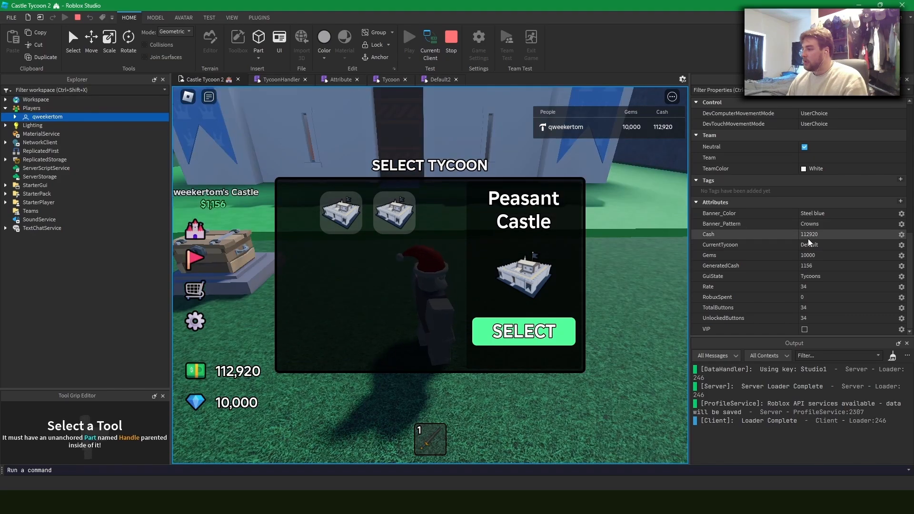
left_click(522, 331)
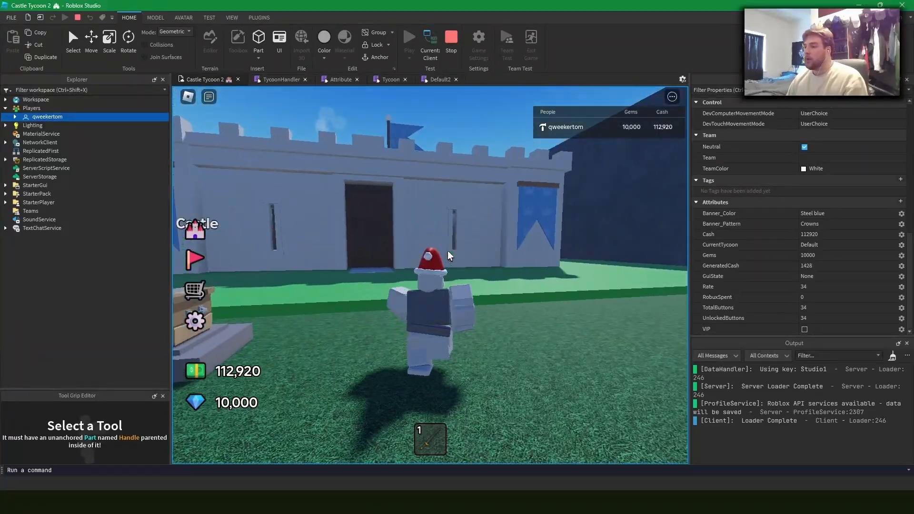
Reroll the banner five times from the Banner GUI, ending on Persimmon Bowties with 9,850 gems.
left_click(194, 259)
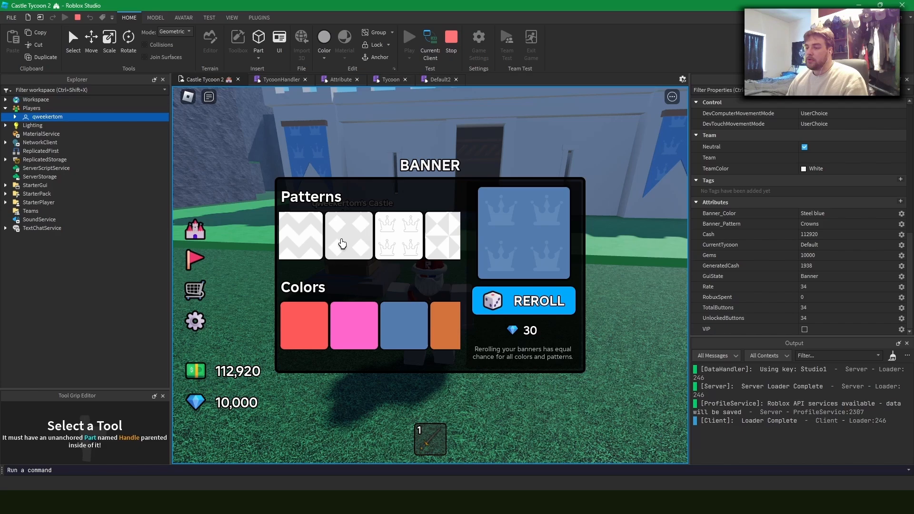
left_click(523, 300)
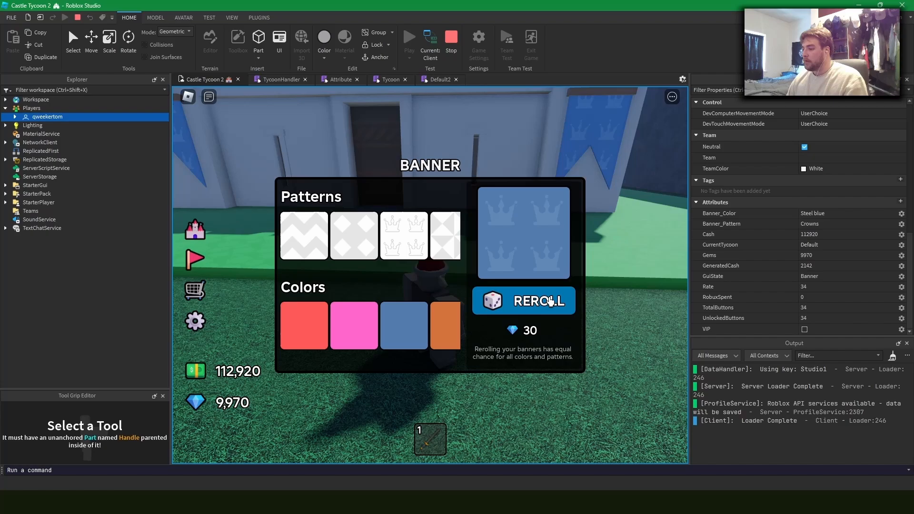
left_click(522, 301)
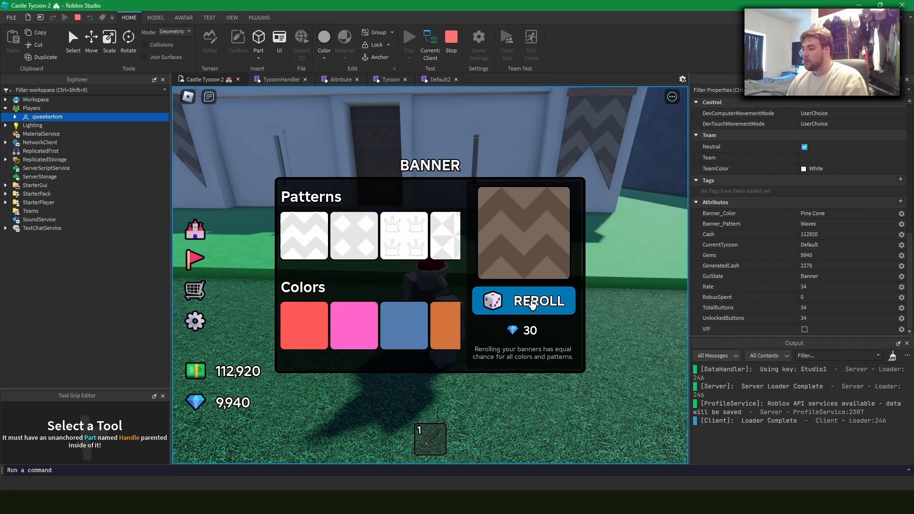
left_click(522, 301)
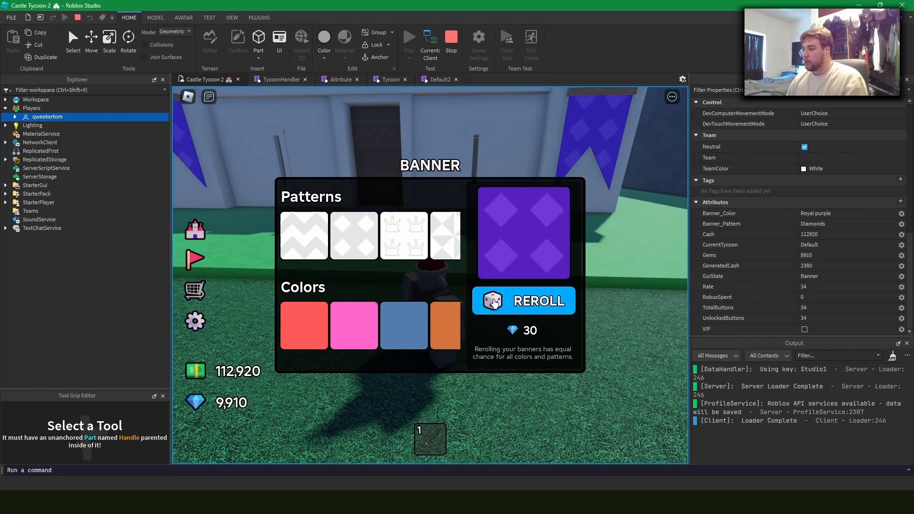
left_click(523, 299)
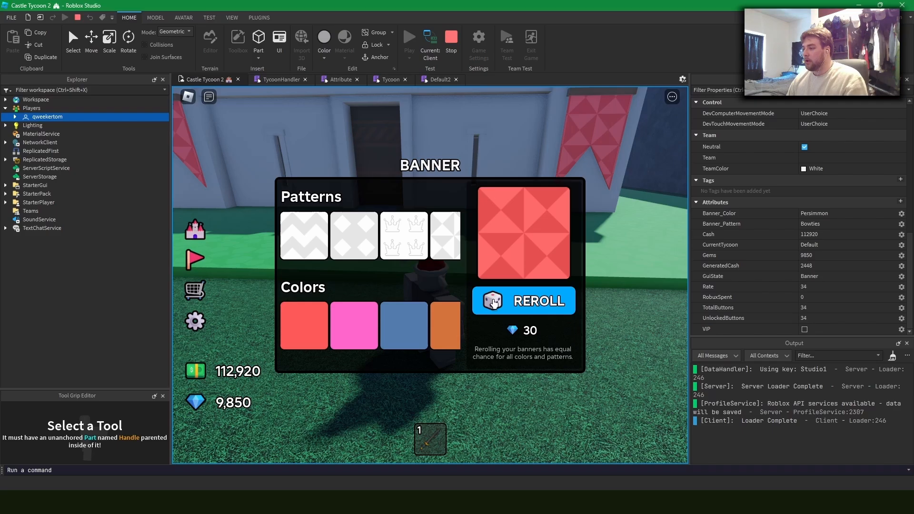
left_click(523, 300)
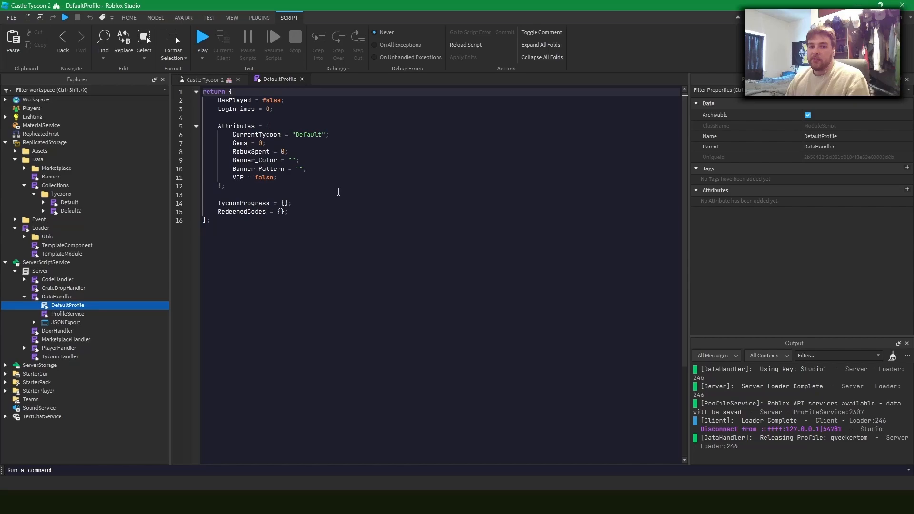
mouse_move(300, 151)
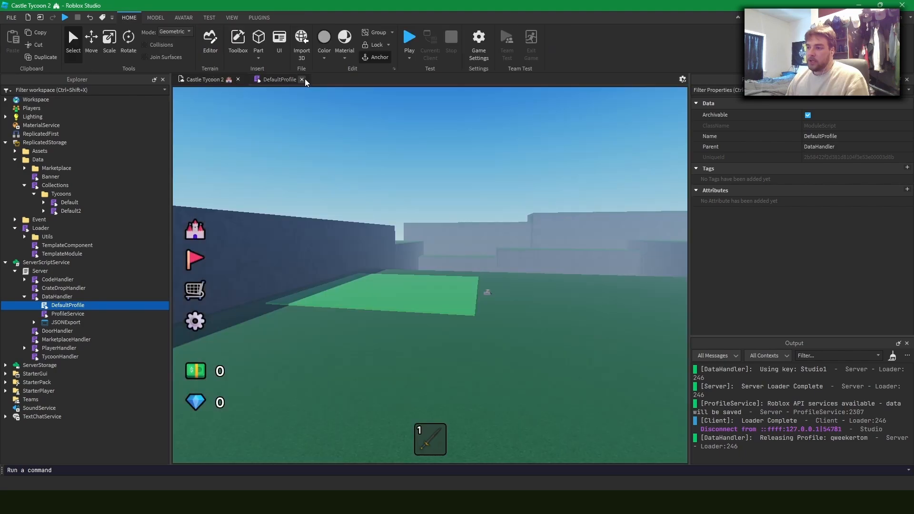
Close the DefaultProfile script so the first Plot's children show in Explorer.
left_click(301, 79)
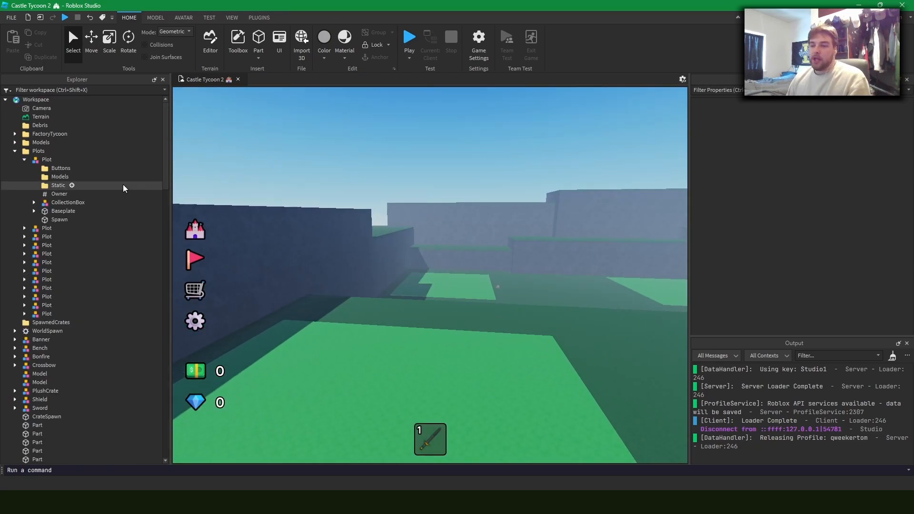
Confirm the plot's Owner value is empty, inspect the Plot model, and start a new play test.
left_click(59, 193)
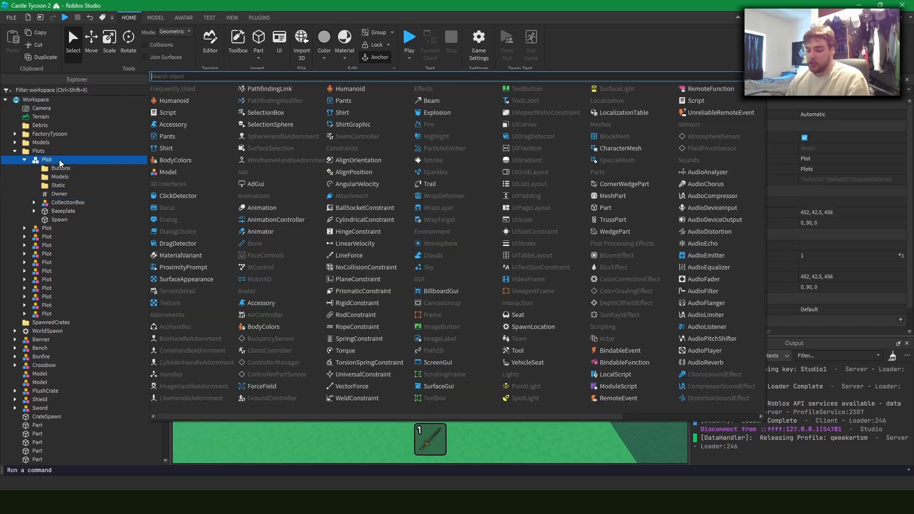
left_click(58, 193)
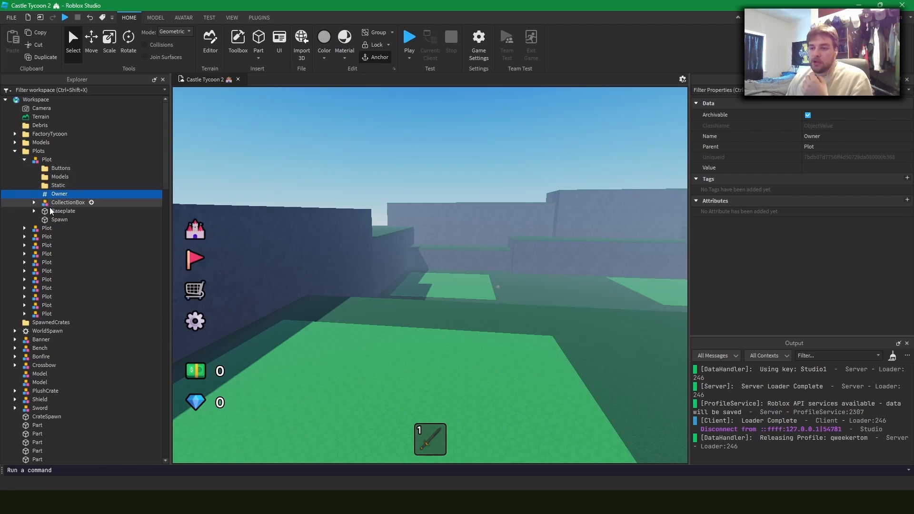
left_click(48, 159)
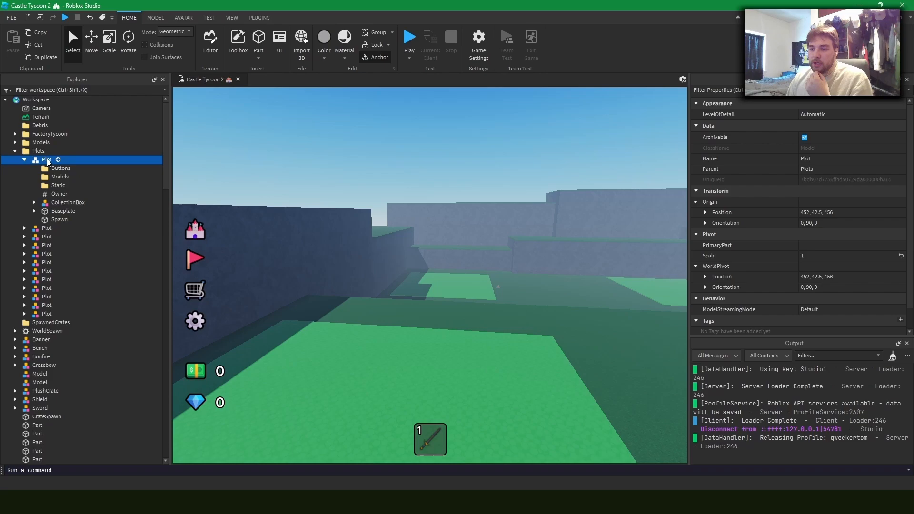
left_click(59, 194)
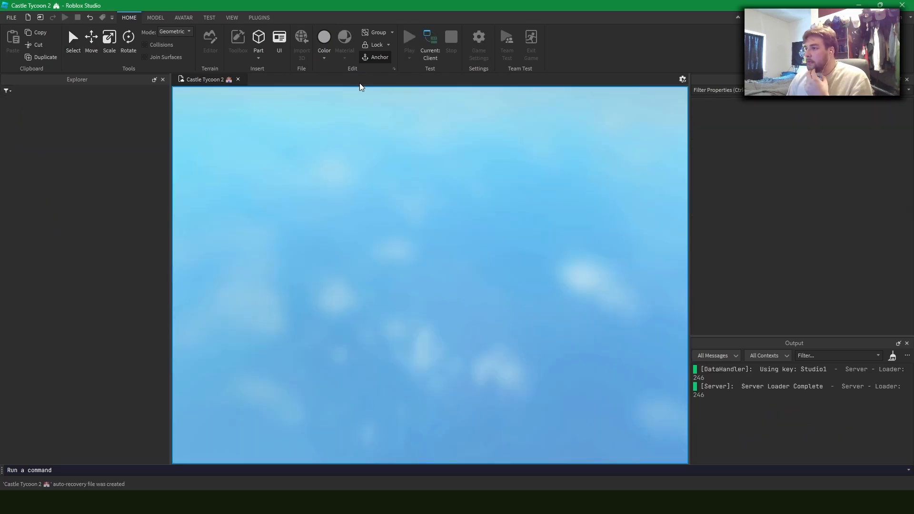
Verify Owner shows qweekertom during play, stop the test, and see Owner empty again.
left_click(408, 36)
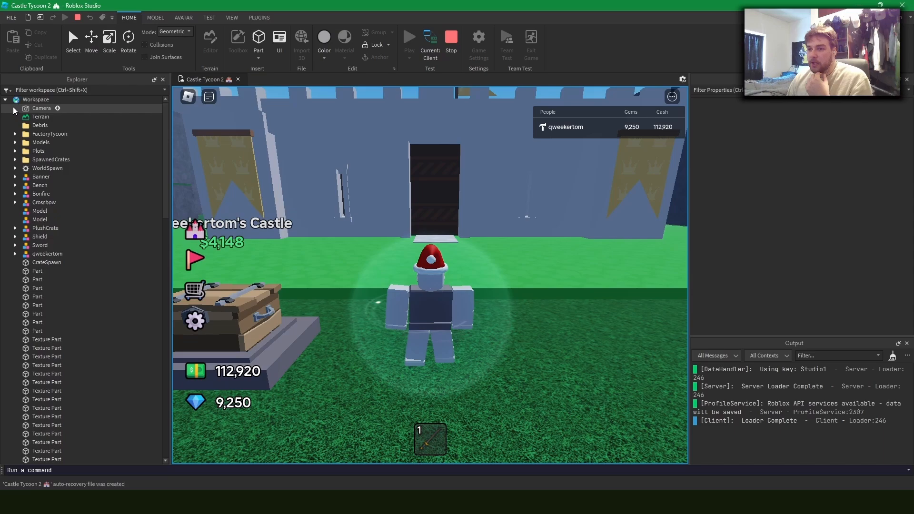
left_click(59, 193)
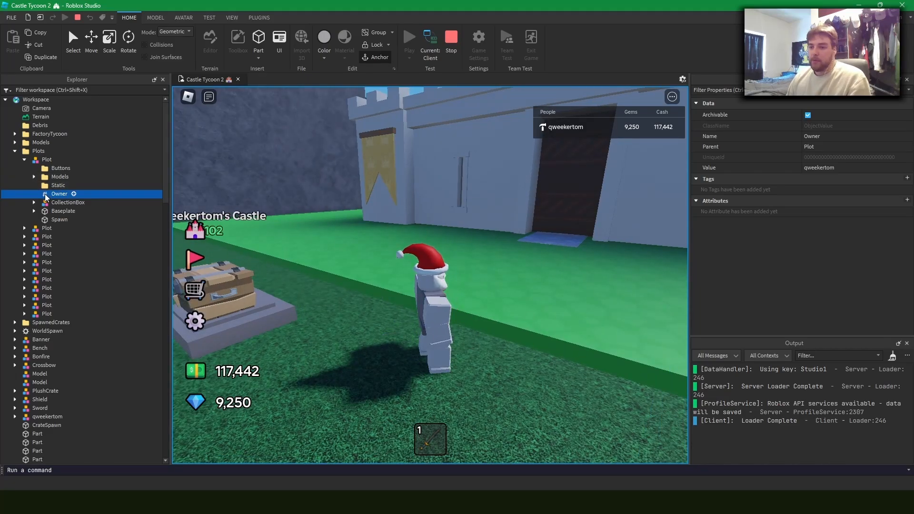
left_click(450, 36)
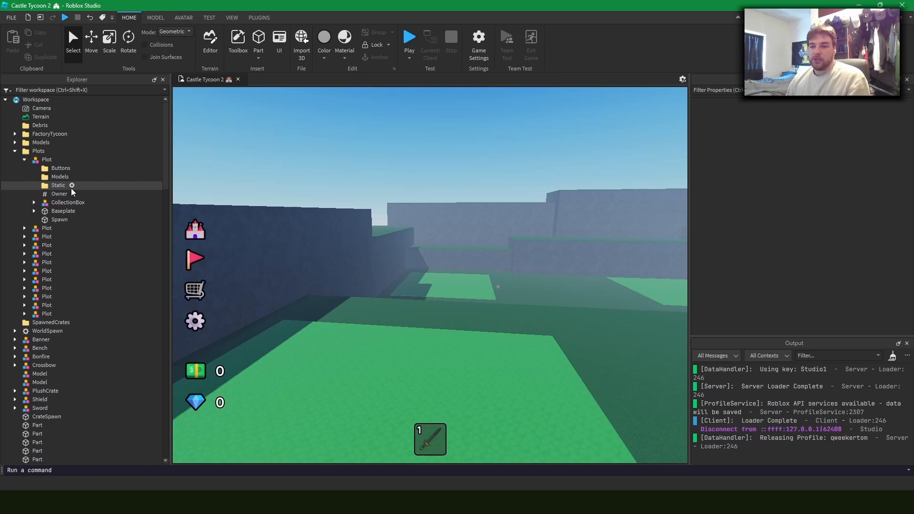
left_click(59, 193)
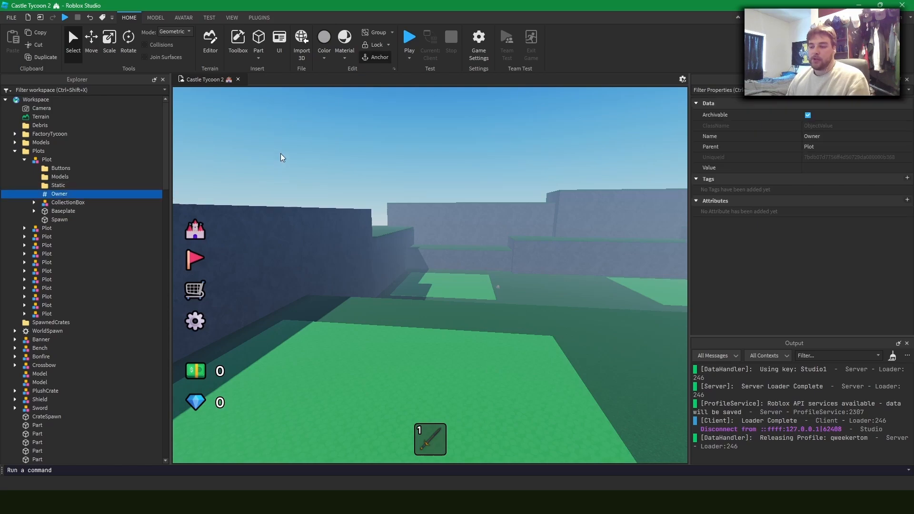